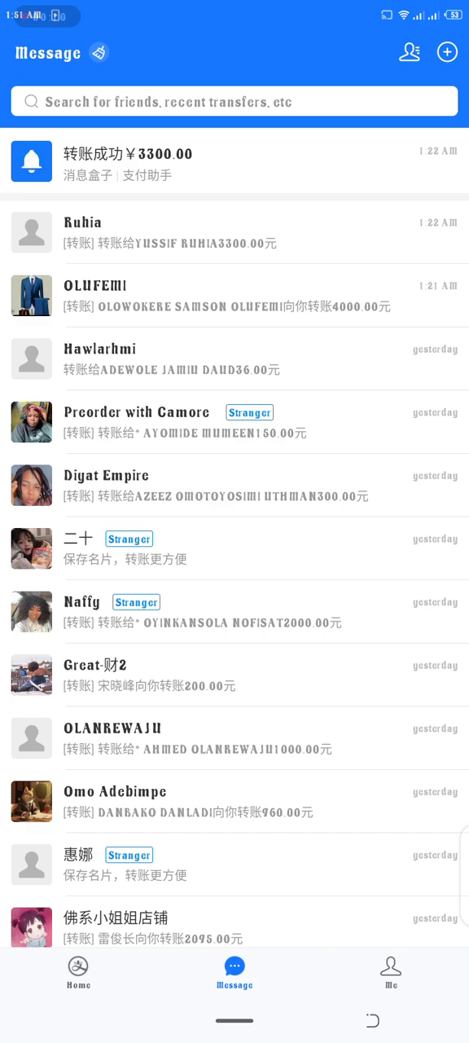
- Visit the Me page, return Home, and show the For individuals payment-collection code
{"action": "left_click", "coordinate": [391, 975]}
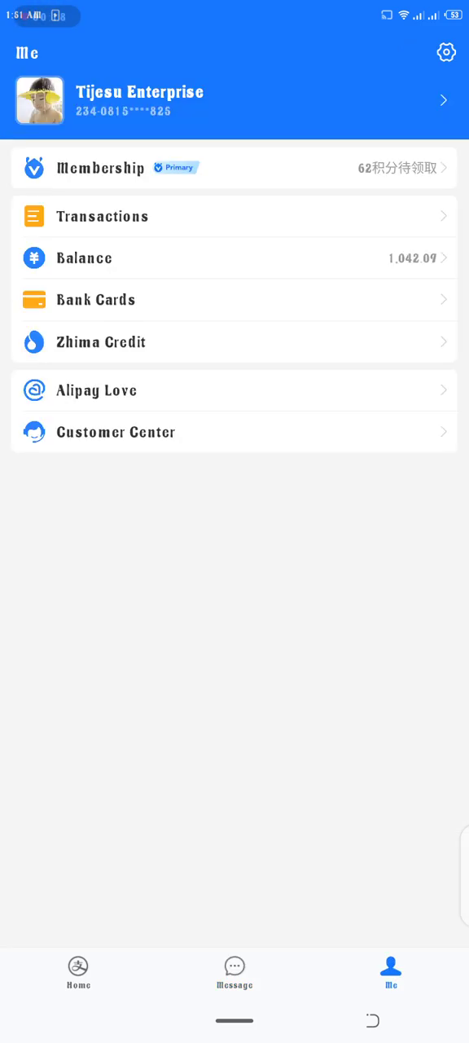
{"action": "left_click", "coordinate": [78, 973]}
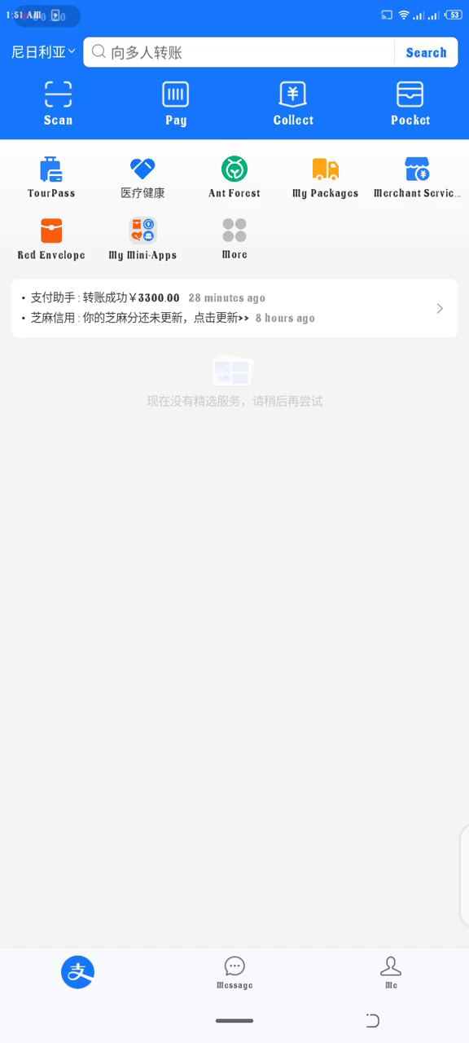
{"action": "left_click", "coordinate": [293, 104]}
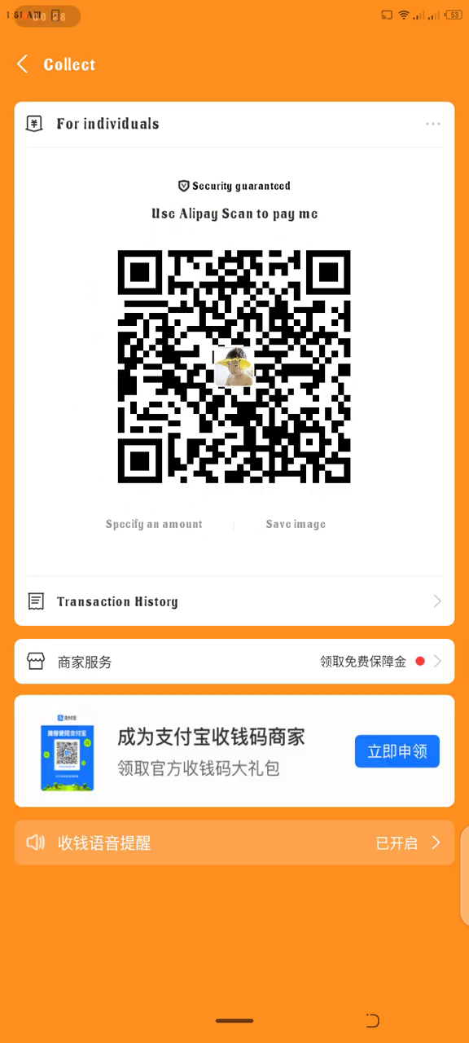
- Close the Collect page and return to the Alipay home screen
{"action": "left_click", "coordinate": [23, 66]}
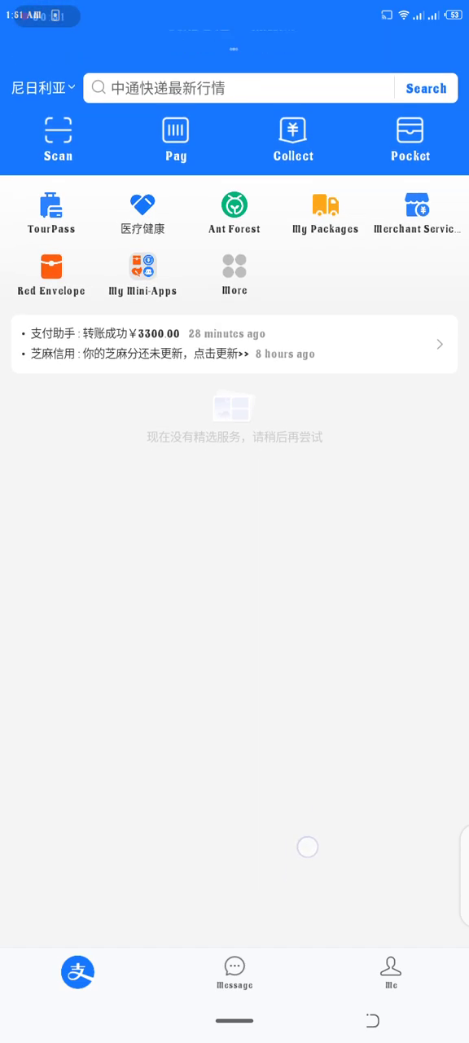
- Pull down the home screen and reopen the personal Collect payment code
{"action": "scroll", "scroll_direction": "up", "scroll_amount": 3}
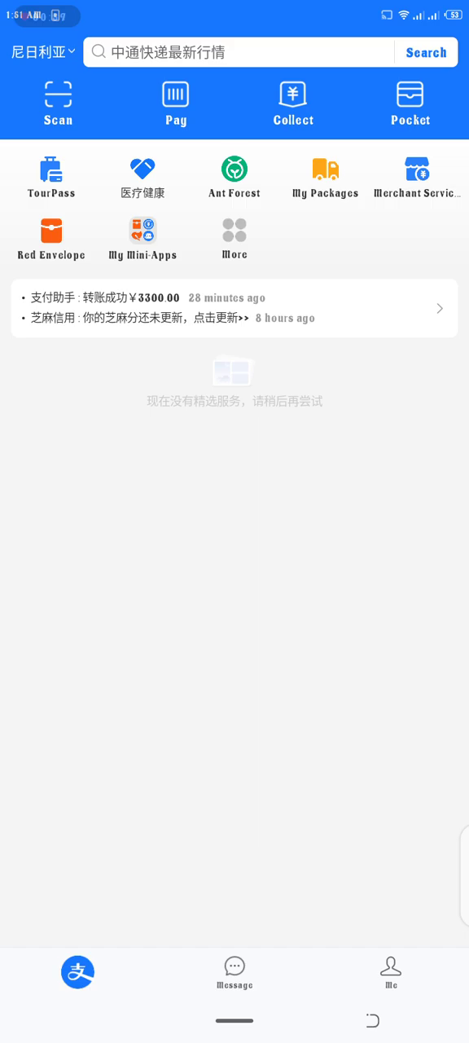
{"action": "left_click", "coordinate": [294, 101]}
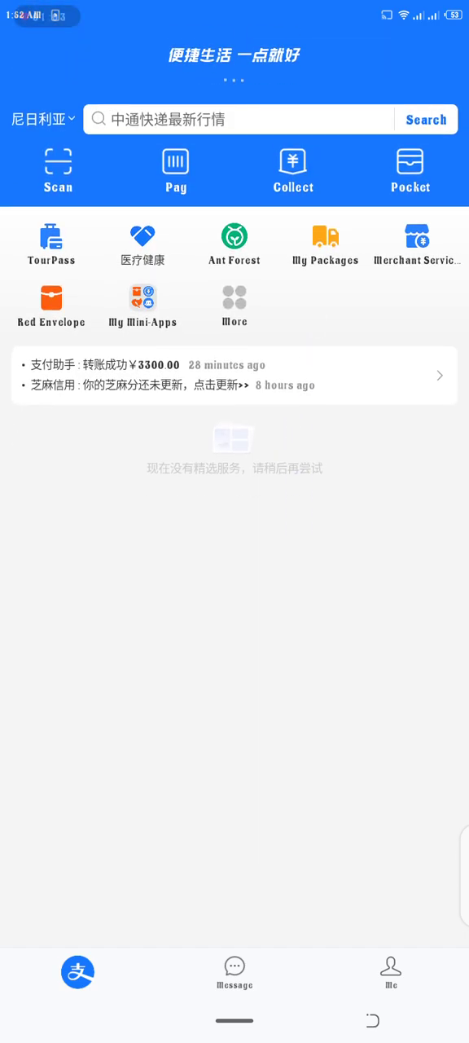
{"action": "scroll", "scroll_direction": "up", "scroll_amount": 3}
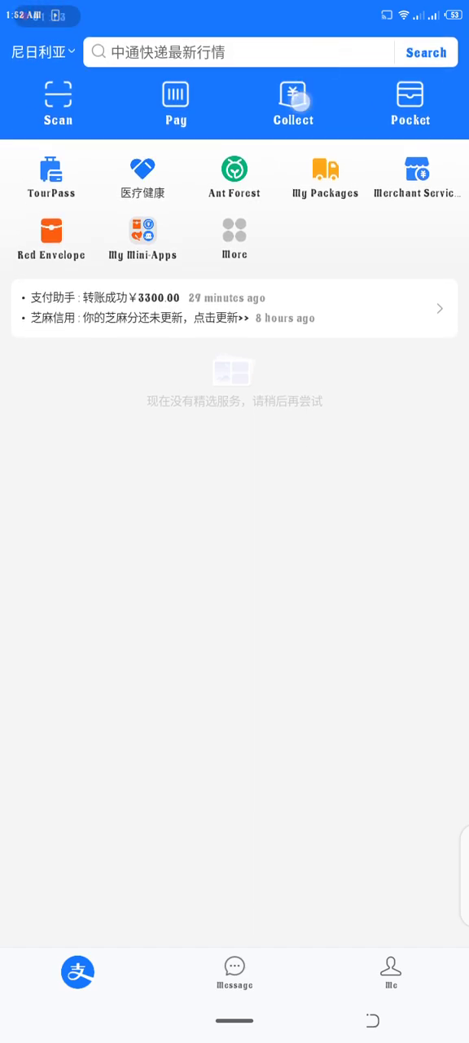
{"action": "left_click", "coordinate": [293, 96]}
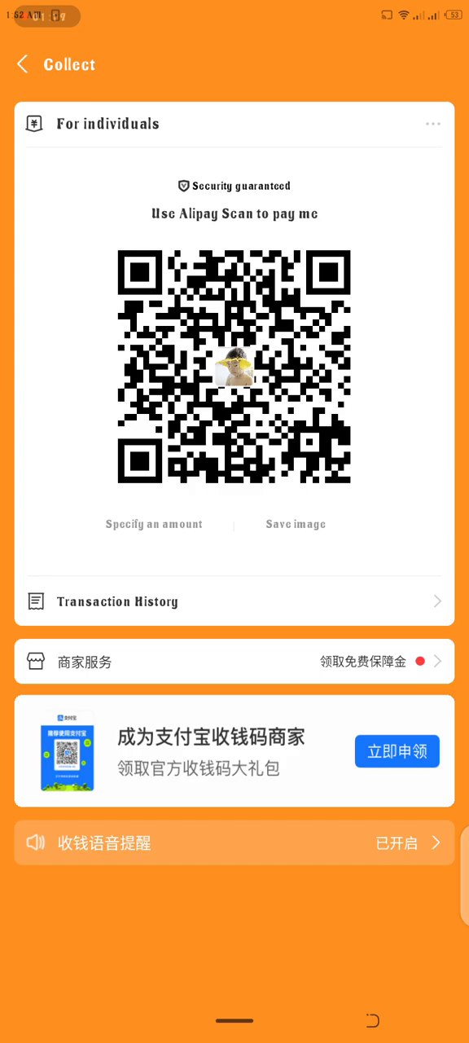
- Leave the Collect page and Alipay for the phone's alphabetical app drawer
{"action": "left_click", "coordinate": [295, 525]}
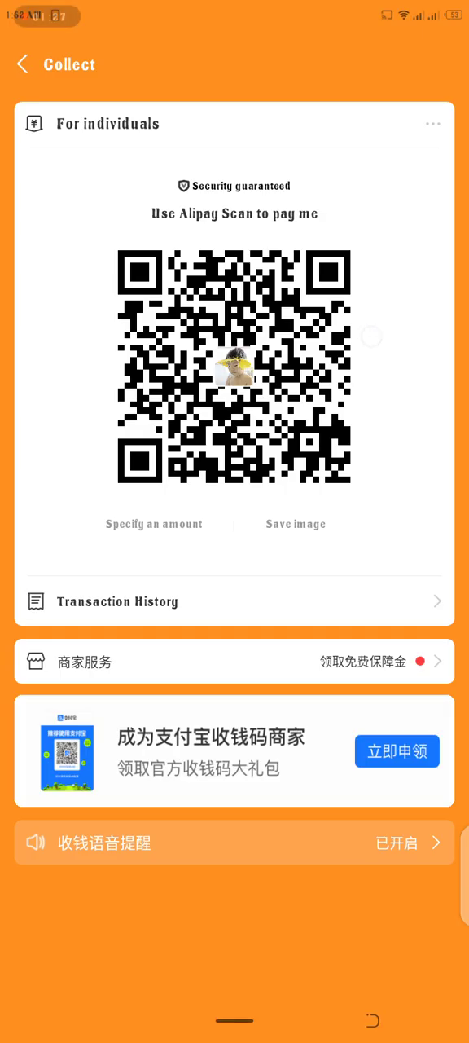
{"action": "left_click", "coordinate": [295, 525]}
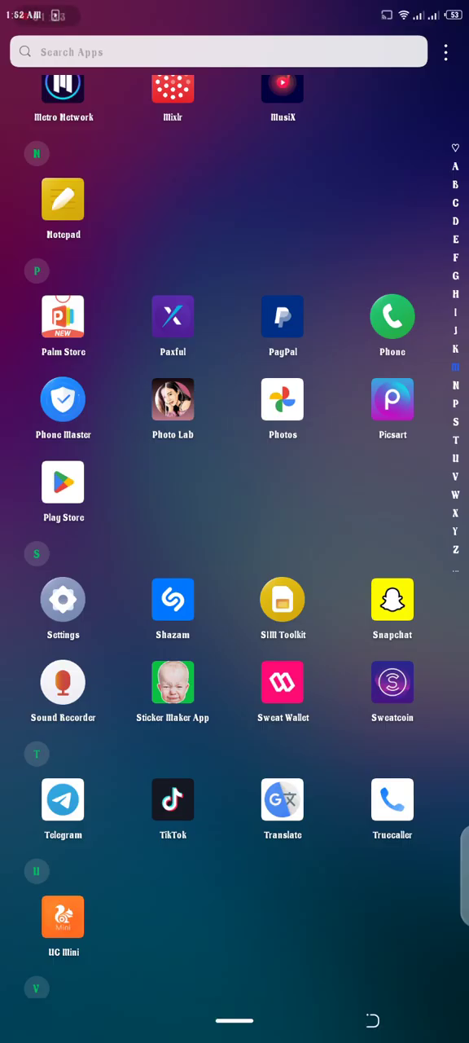
- View the saved Alipay QR image from Feb 13, 2023 in Photos, then return to Alipay
{"action": "scroll", "scroll_direction": "up", "scroll_amount": 3}
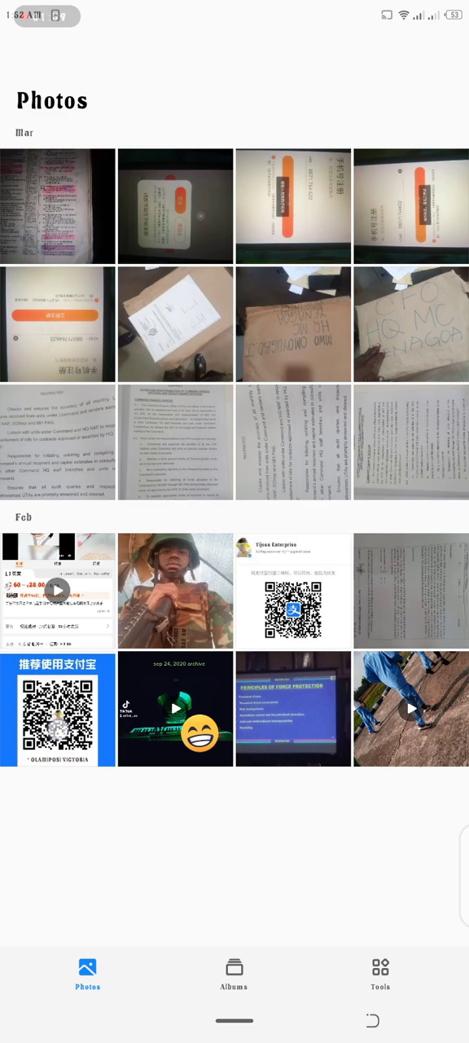
{"action": "left_click", "coordinate": [58, 708]}
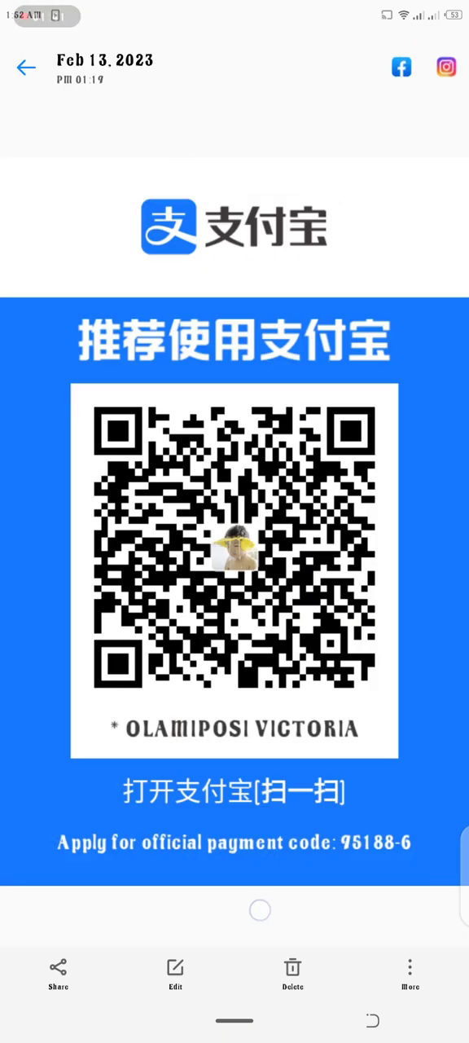
{"action": "key", "text": "recent"}
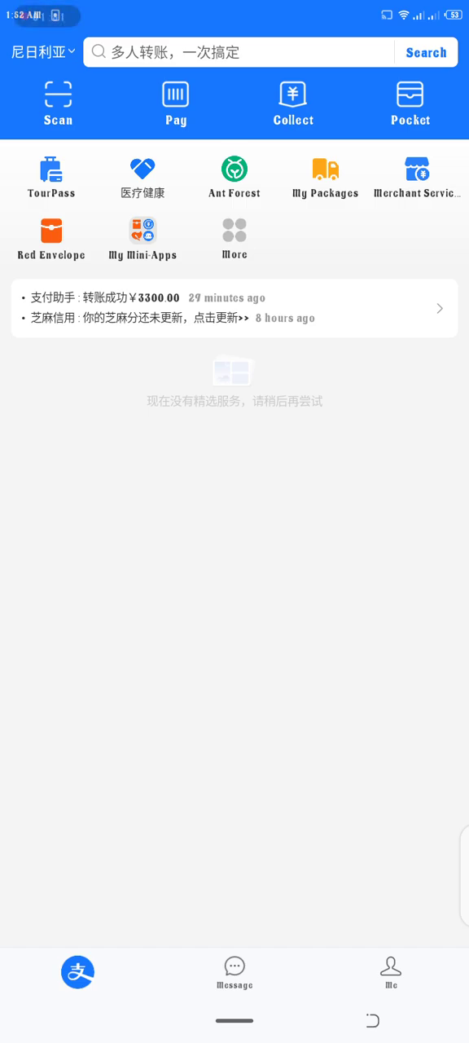
- Go to the Message list and show its add menu (group chat, add contacts, scan)
{"action": "left_click", "coordinate": [235, 975]}
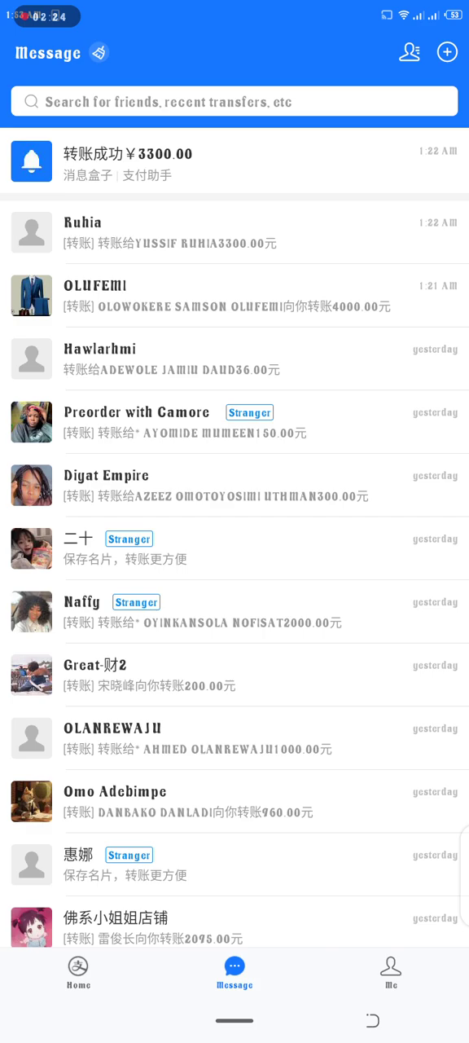
{"action": "left_click", "coordinate": [446, 53]}
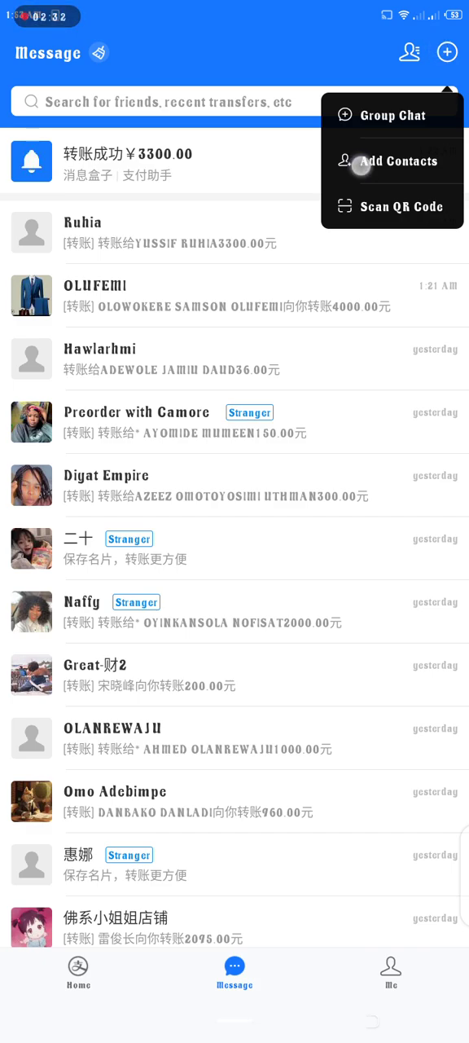
- Go to Add Contacts and bring up your own namecard QR code
{"action": "left_click", "coordinate": [399, 160]}
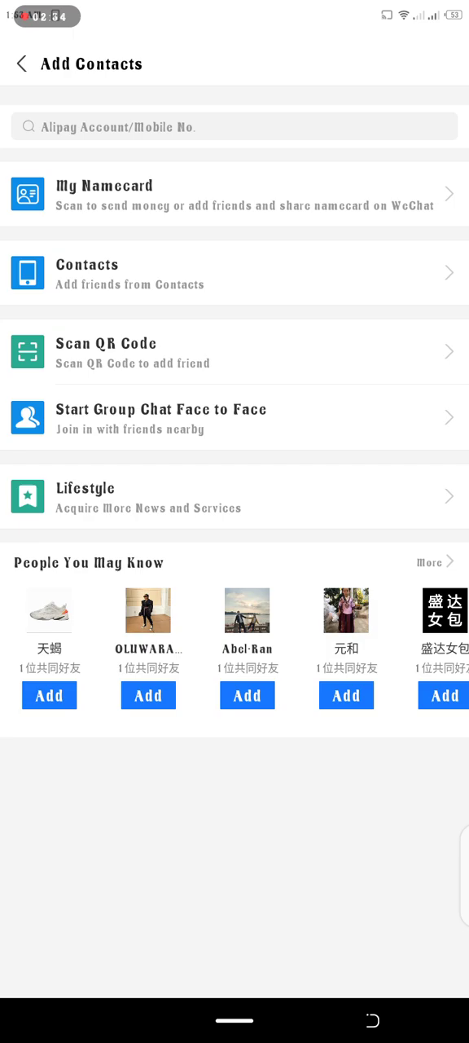
{"action": "left_click", "coordinate": [205, 189]}
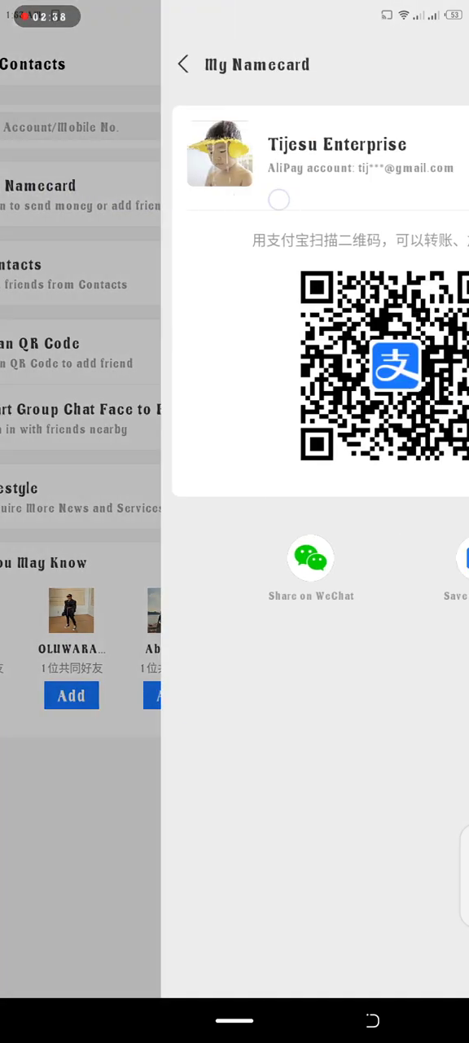
{"action": "left_click", "coordinate": [182, 63]}
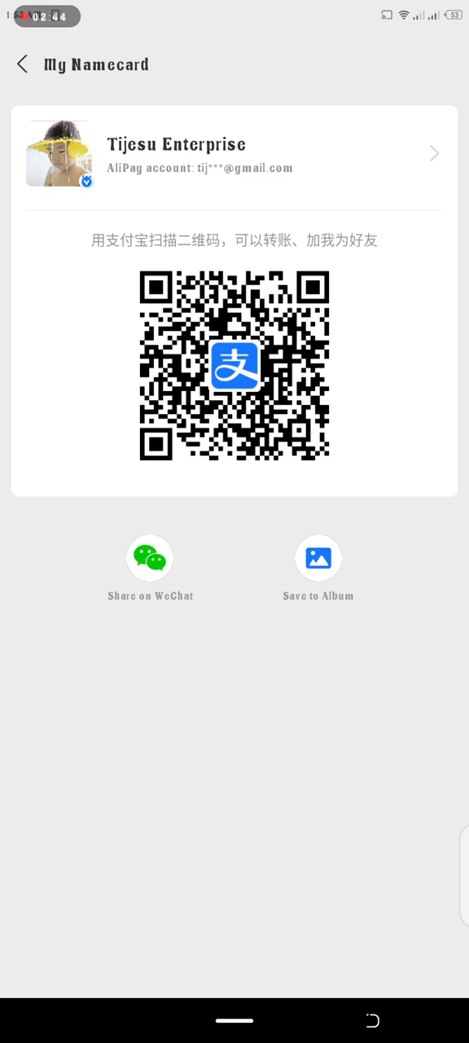
{"action": "left_click", "coordinate": [319, 559]}
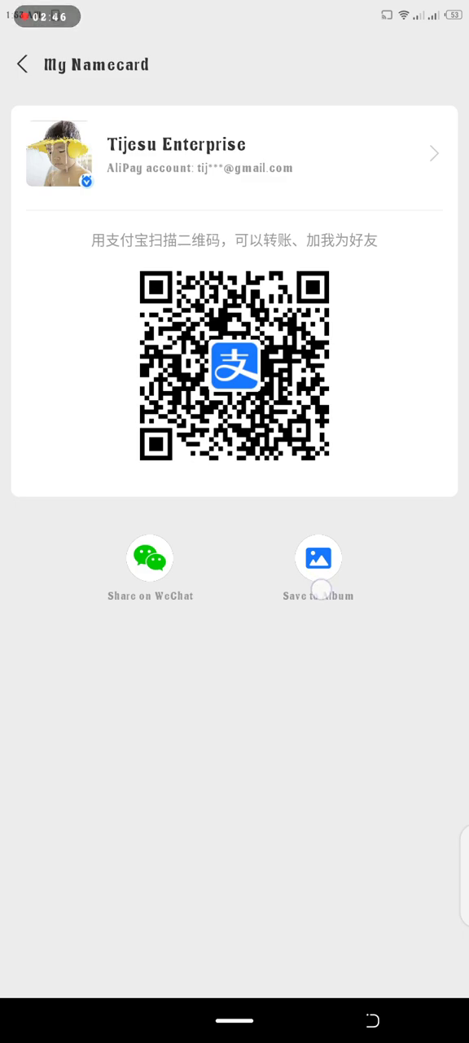
- Save the namecard code to the album via 继续保存, then return to Add Contacts
{"action": "left_click", "coordinate": [318, 557]}
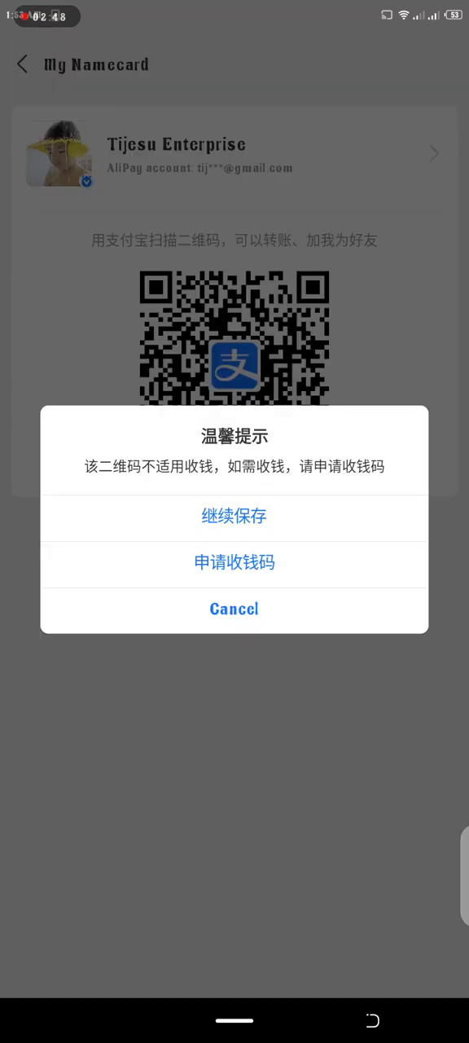
{"action": "left_click", "coordinate": [235, 515]}
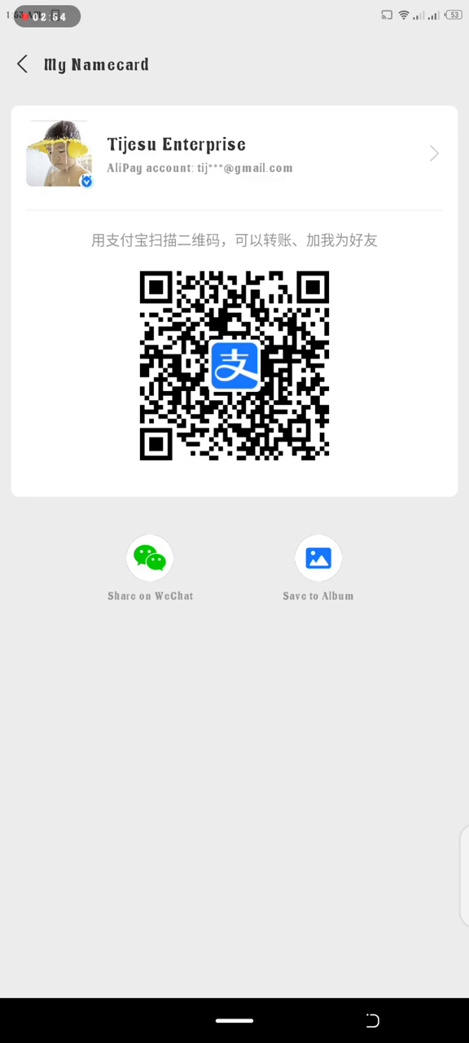
{"action": "left_click", "coordinate": [22, 63]}
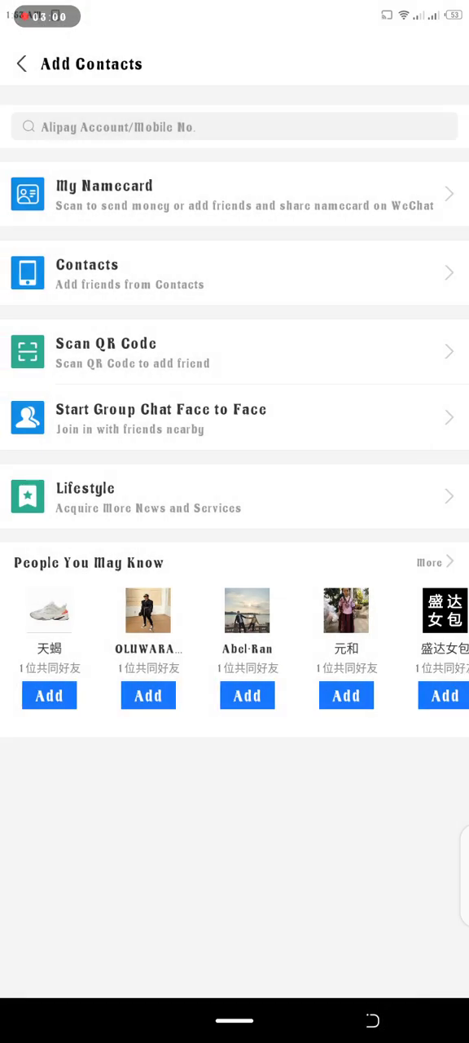
- Return to the Message list and launch the QR code scanner
{"action": "left_click", "coordinate": [21, 63]}
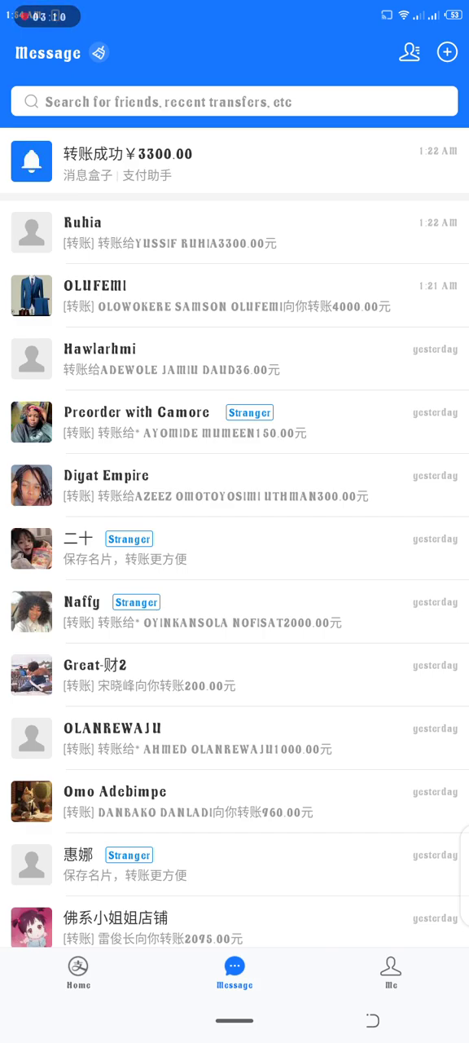
{"action": "left_click", "coordinate": [447, 53]}
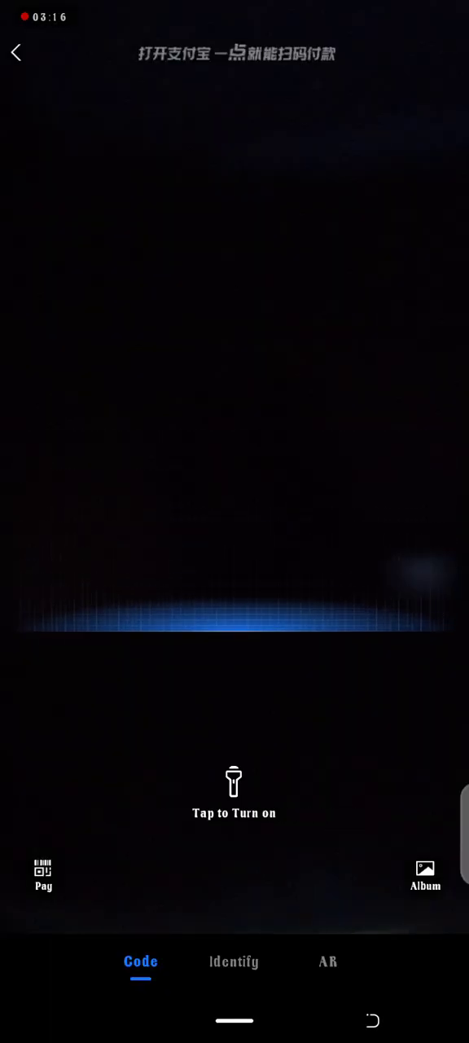
- Scan the saved QR picture from the Album to reach that contact's profile
{"action": "left_click", "coordinate": [426, 877]}
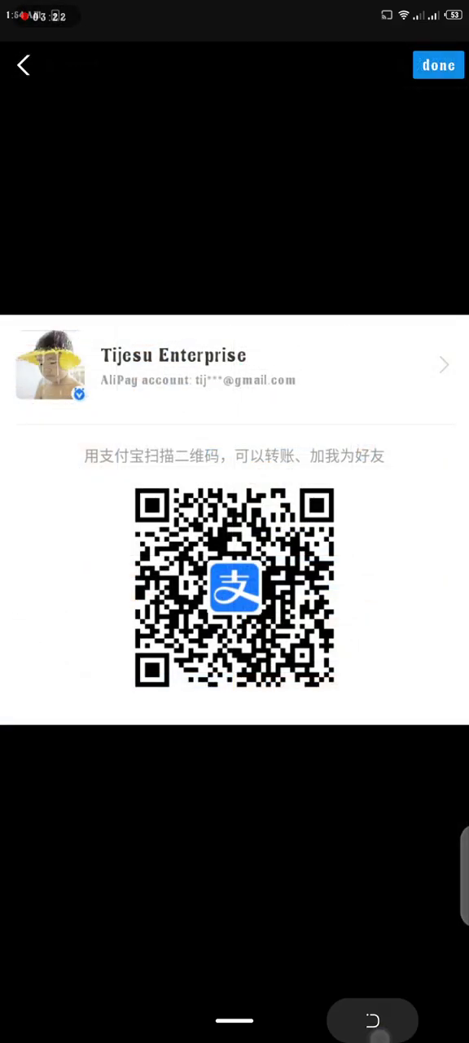
{"action": "left_click", "coordinate": [22, 65]}
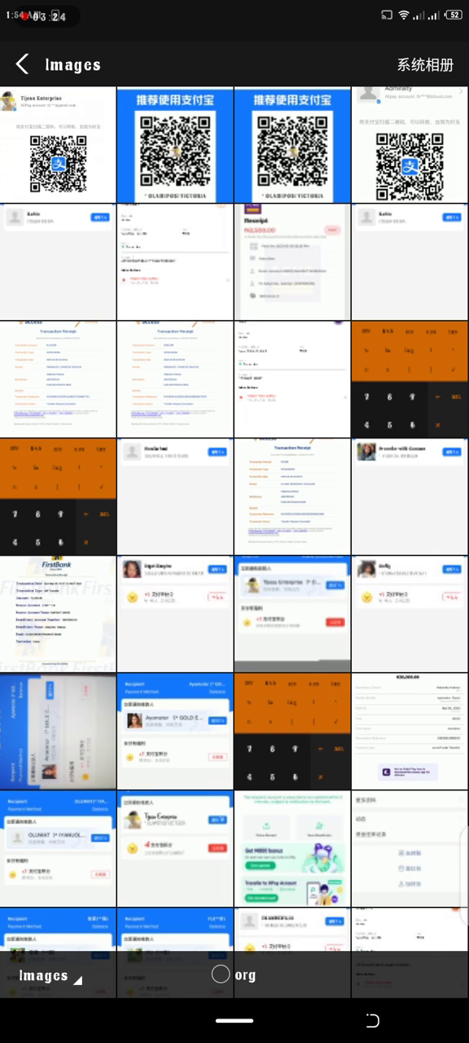
{"action": "left_click", "coordinate": [411, 145]}
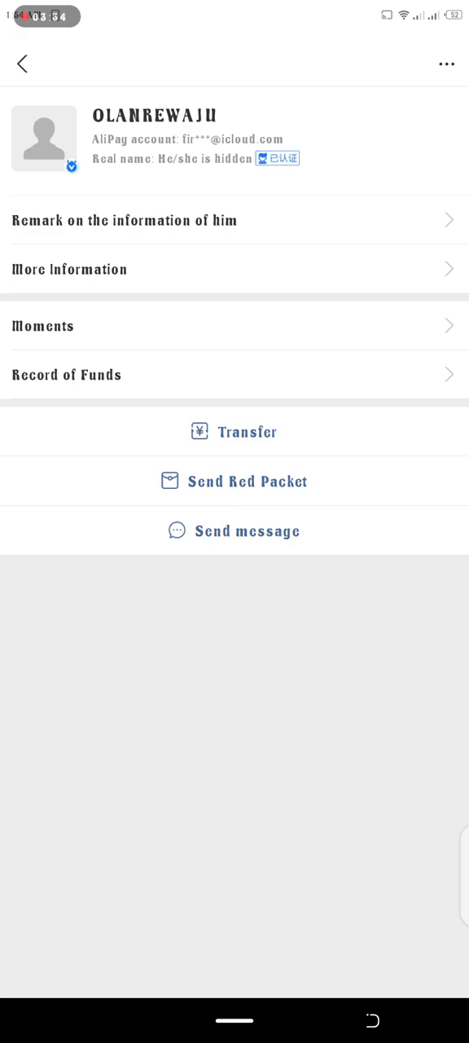
- Choose Transfer on the scanned contact's profile to begin sending money
{"action": "left_click", "coordinate": [247, 532]}
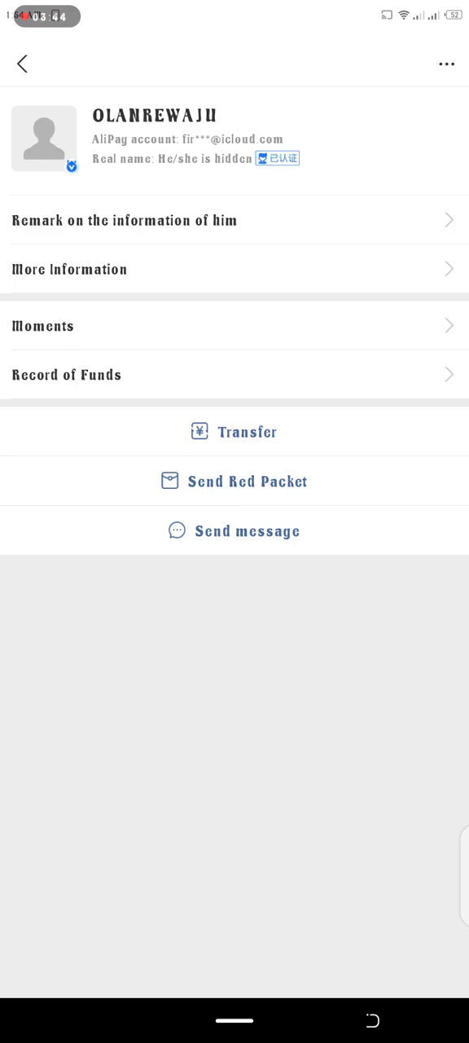
{"action": "left_click", "coordinate": [234, 432]}
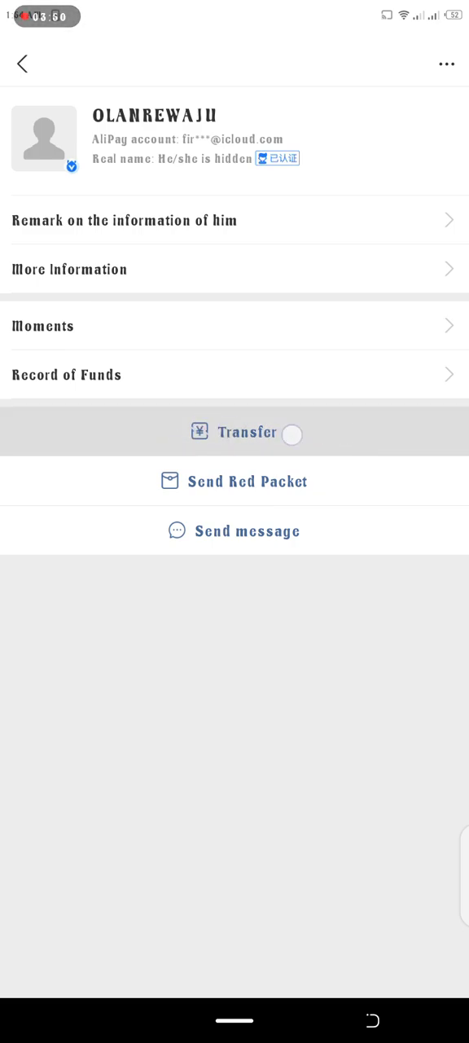